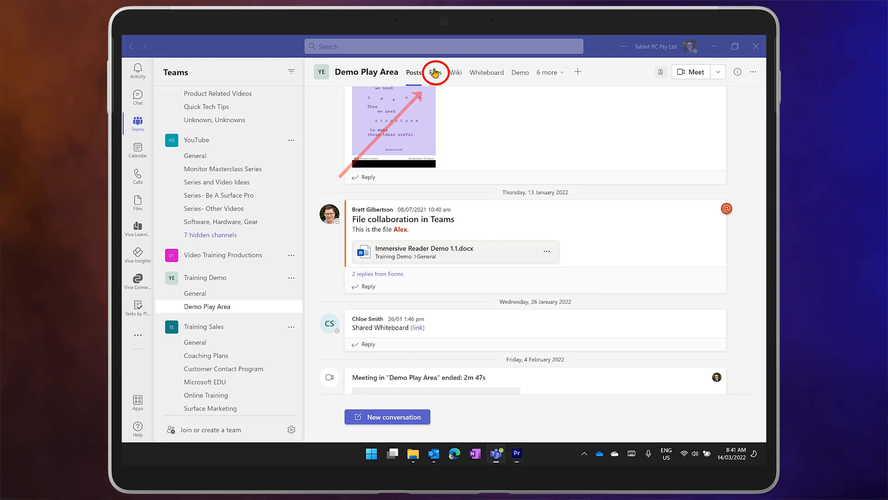
Open Immersive Reader Demo.docx from the Demo Play Area channel's Files in the Word desktop app
click(434, 72)
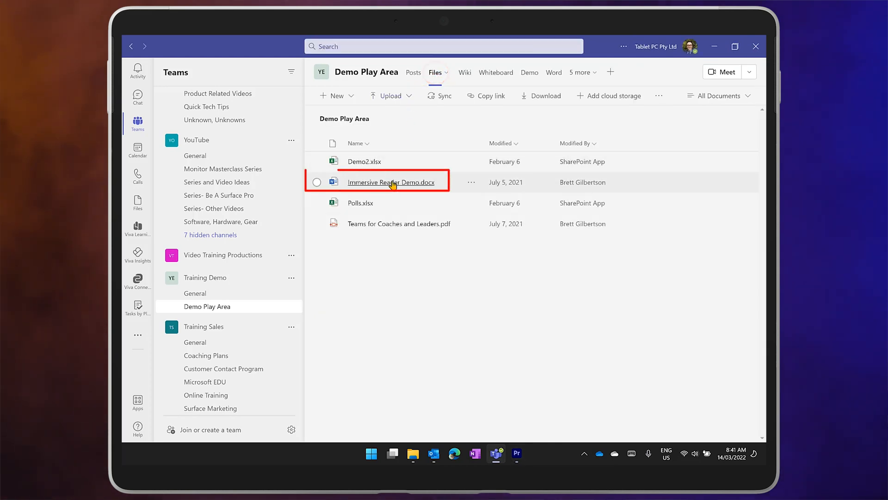
click(390, 182)
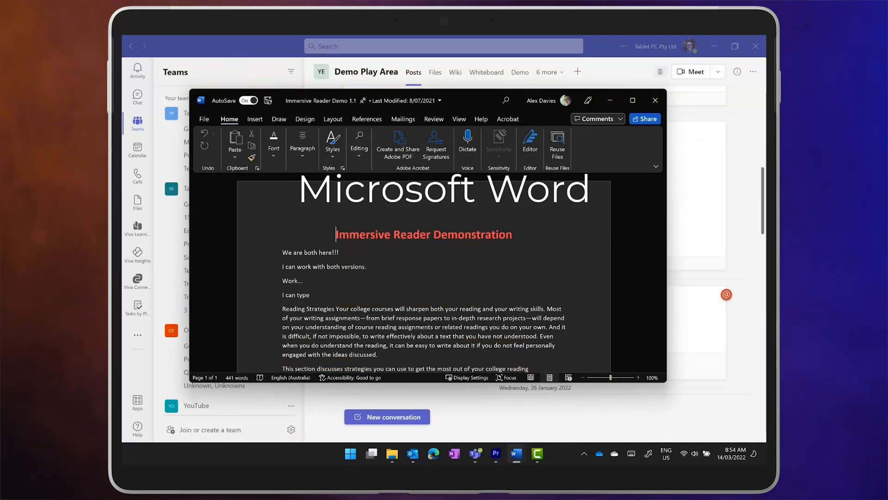
From the document's Open > Change default dialog, save Desktop app as the default for Office files
click(655, 100)
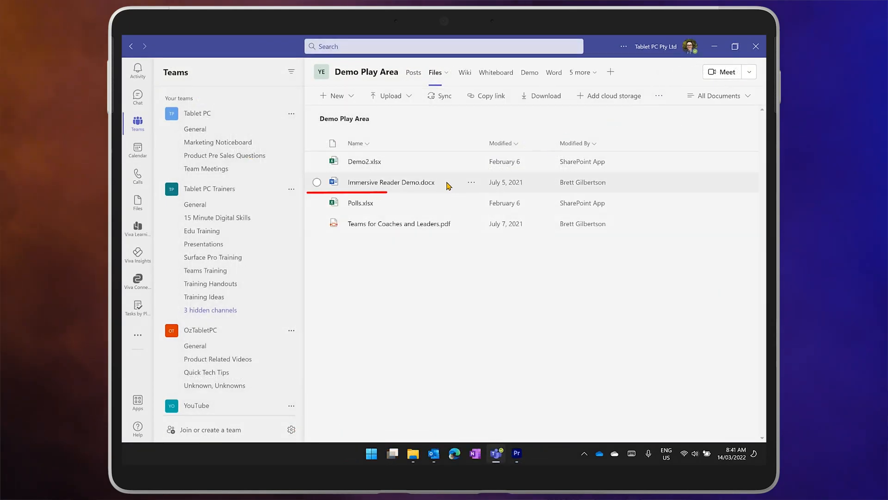
click(471, 182)
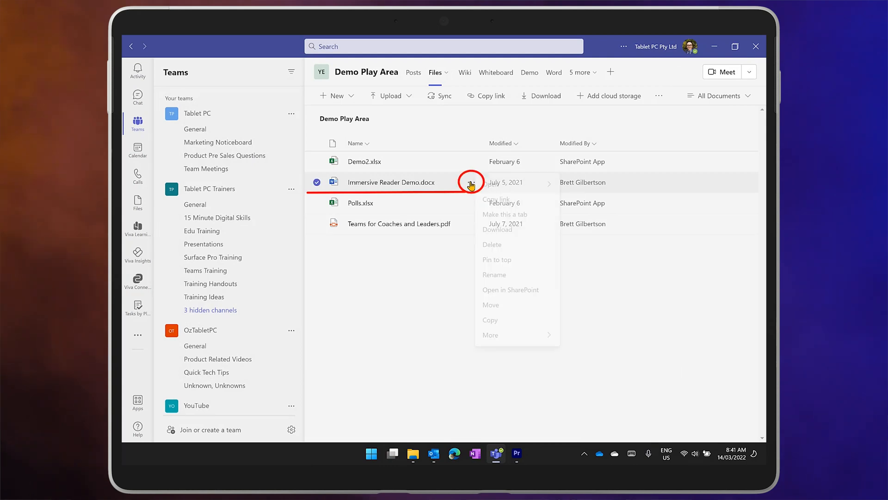
click(470, 182)
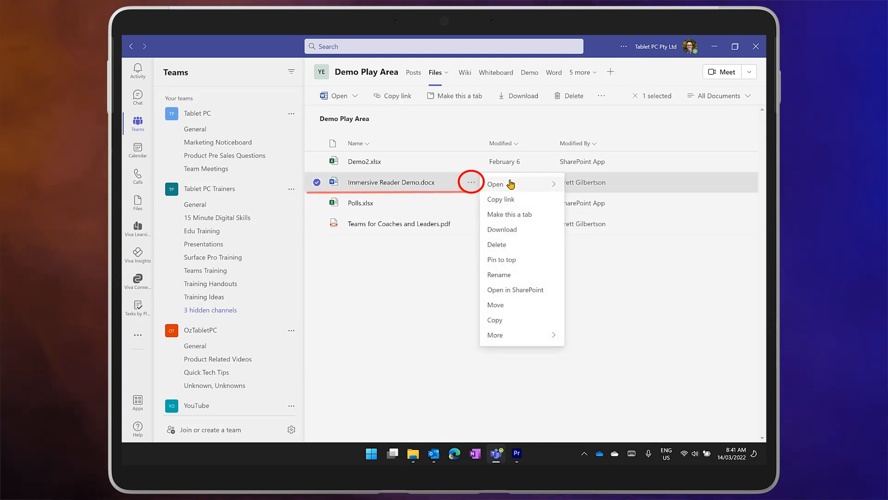
click(495, 184)
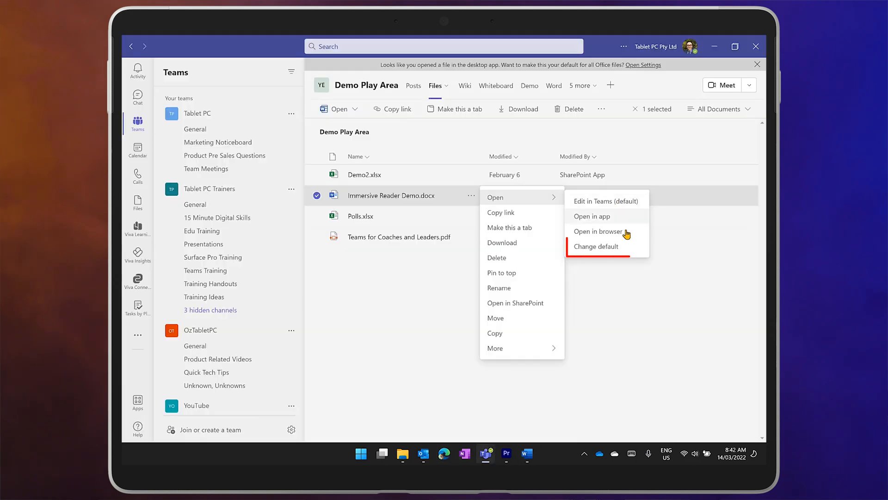
click(595, 246)
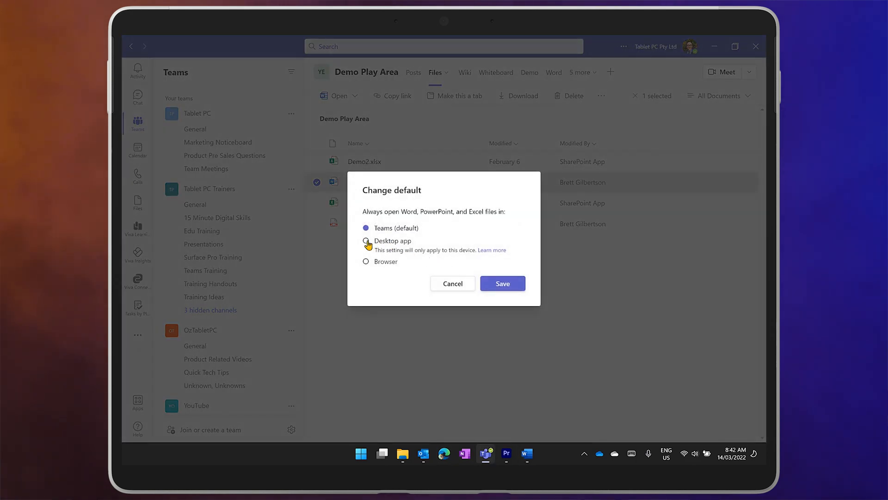
click(366, 241)
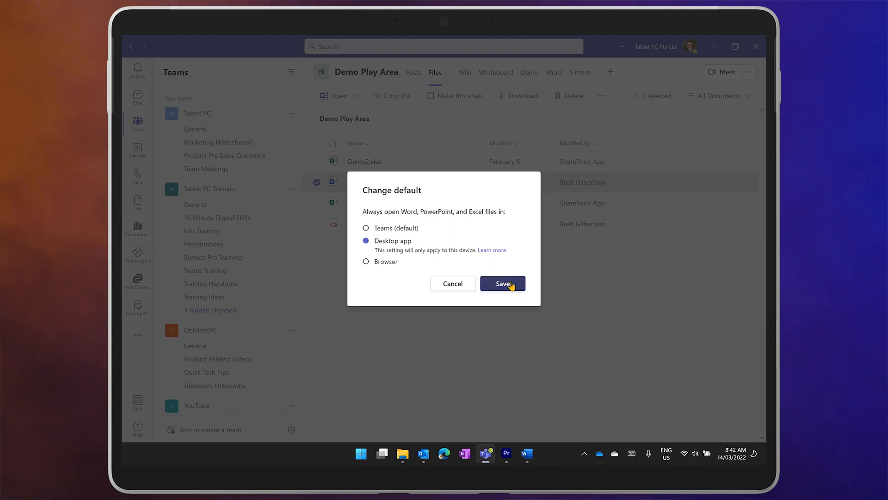
click(501, 283)
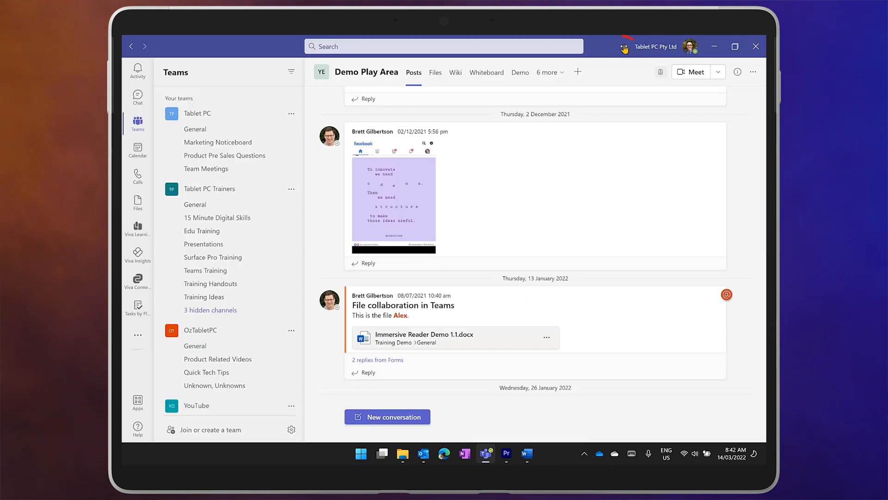
Set the Settings > Files open preference to Desktop app, then close Settings
click(624, 47)
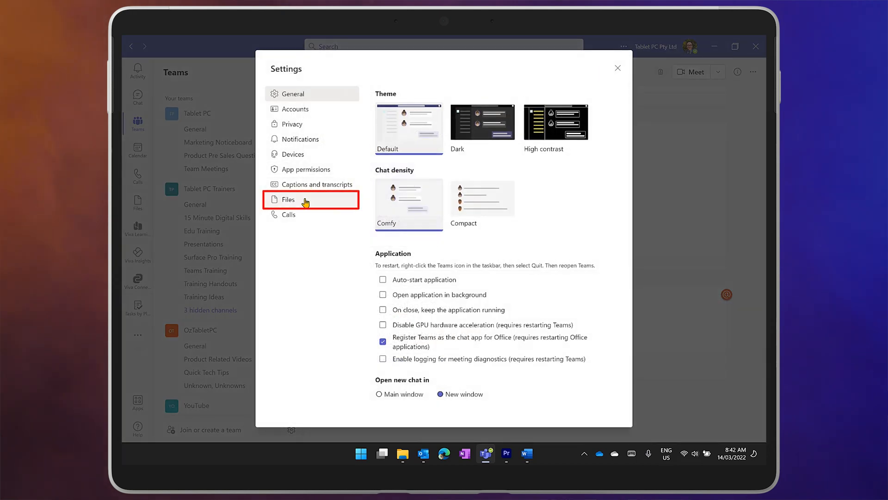
click(287, 199)
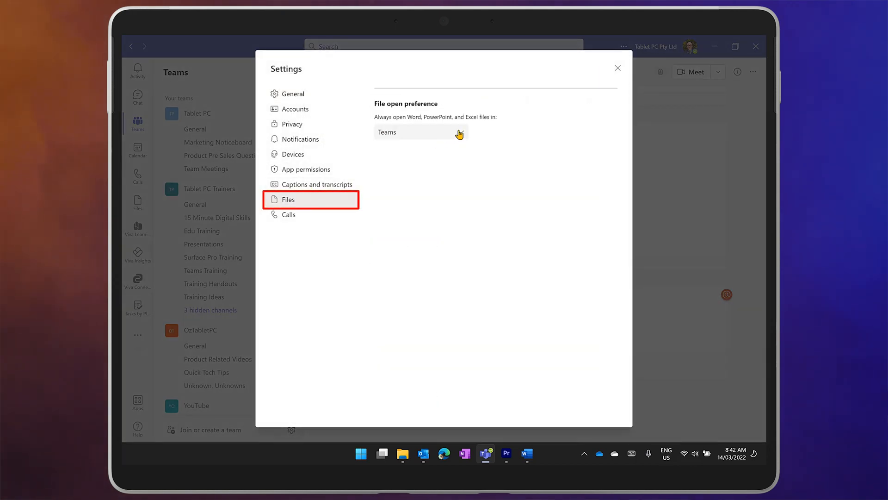
click(419, 132)
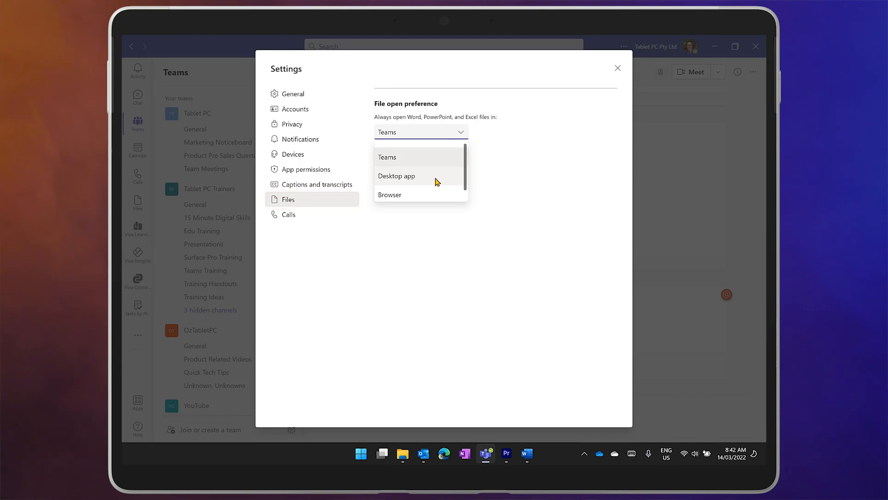
click(397, 176)
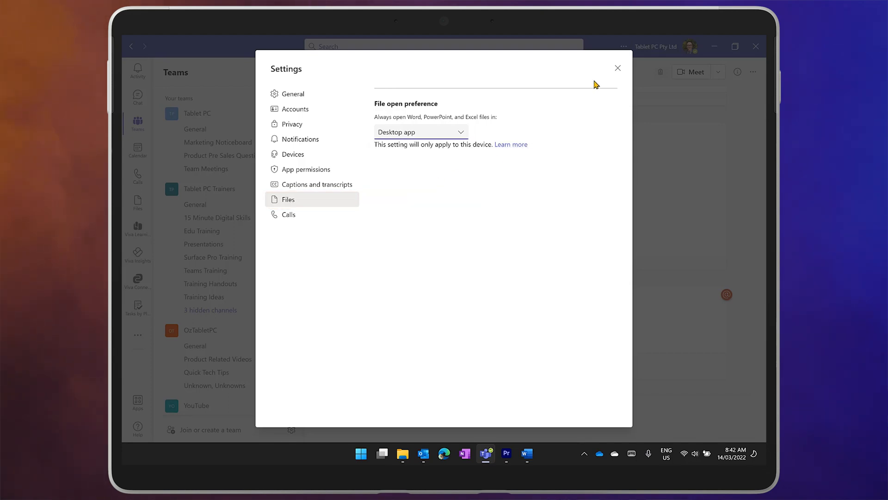
click(617, 68)
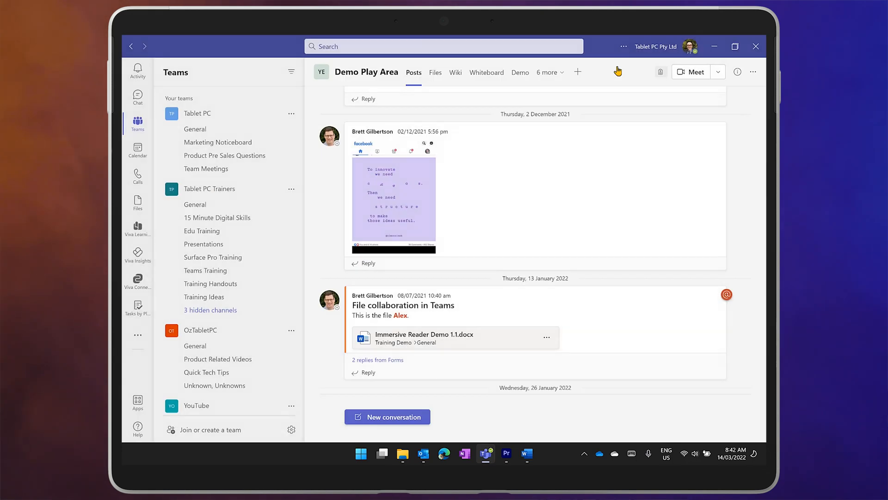